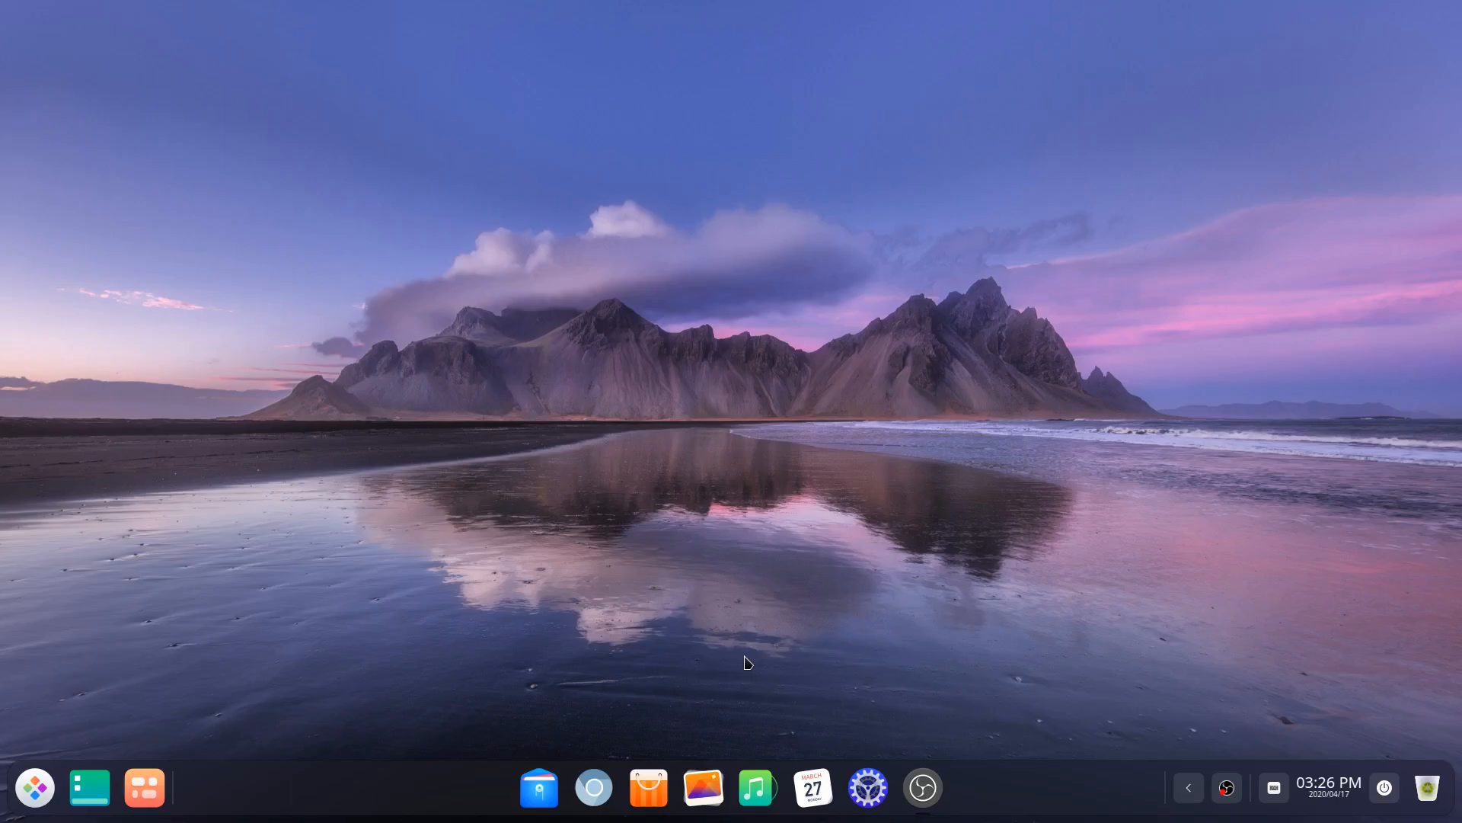
- Open and close the app launcher, then briefly open and close System Settings
click(34, 786)
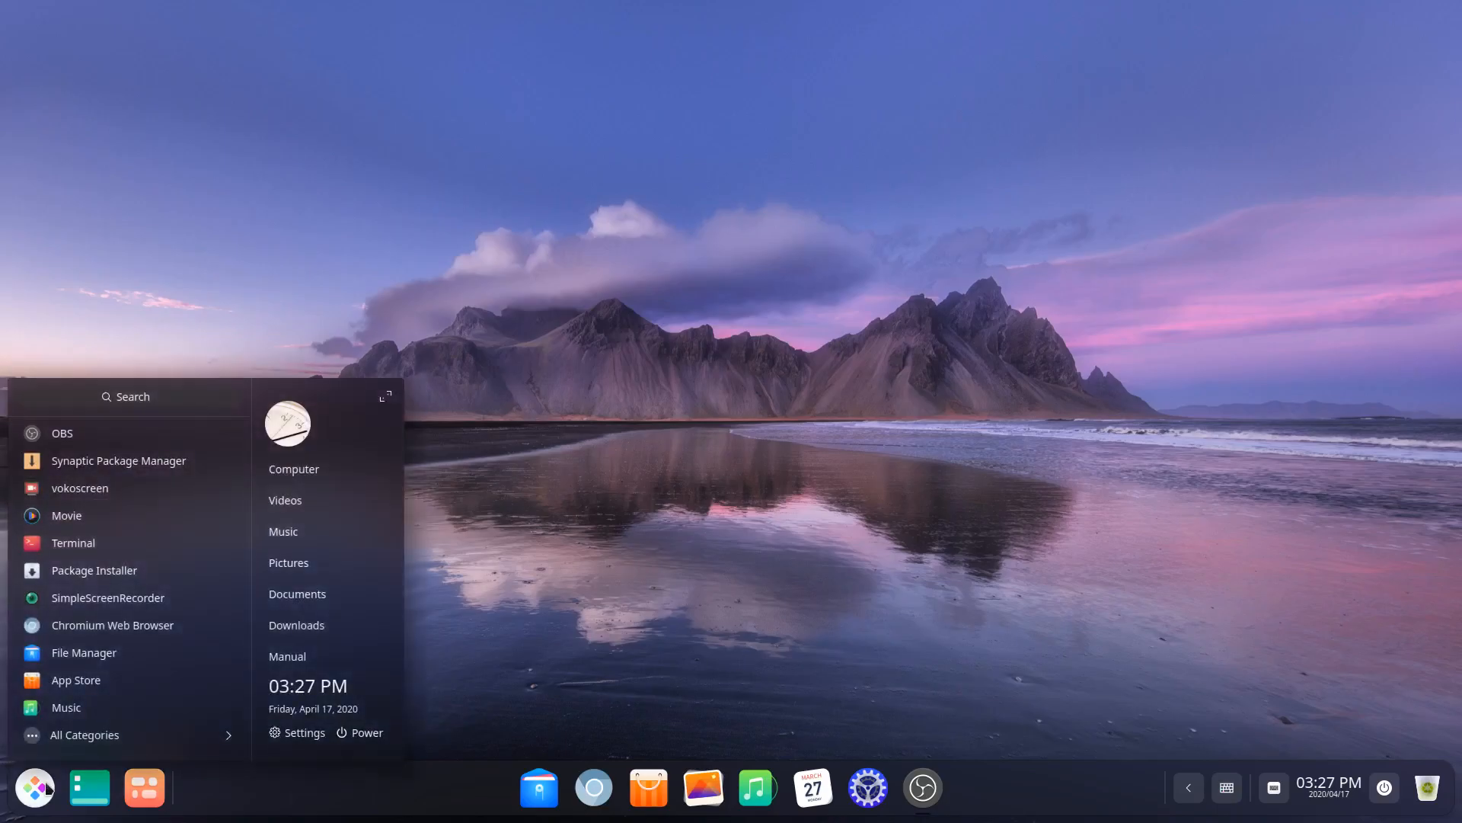
click(1030, 558)
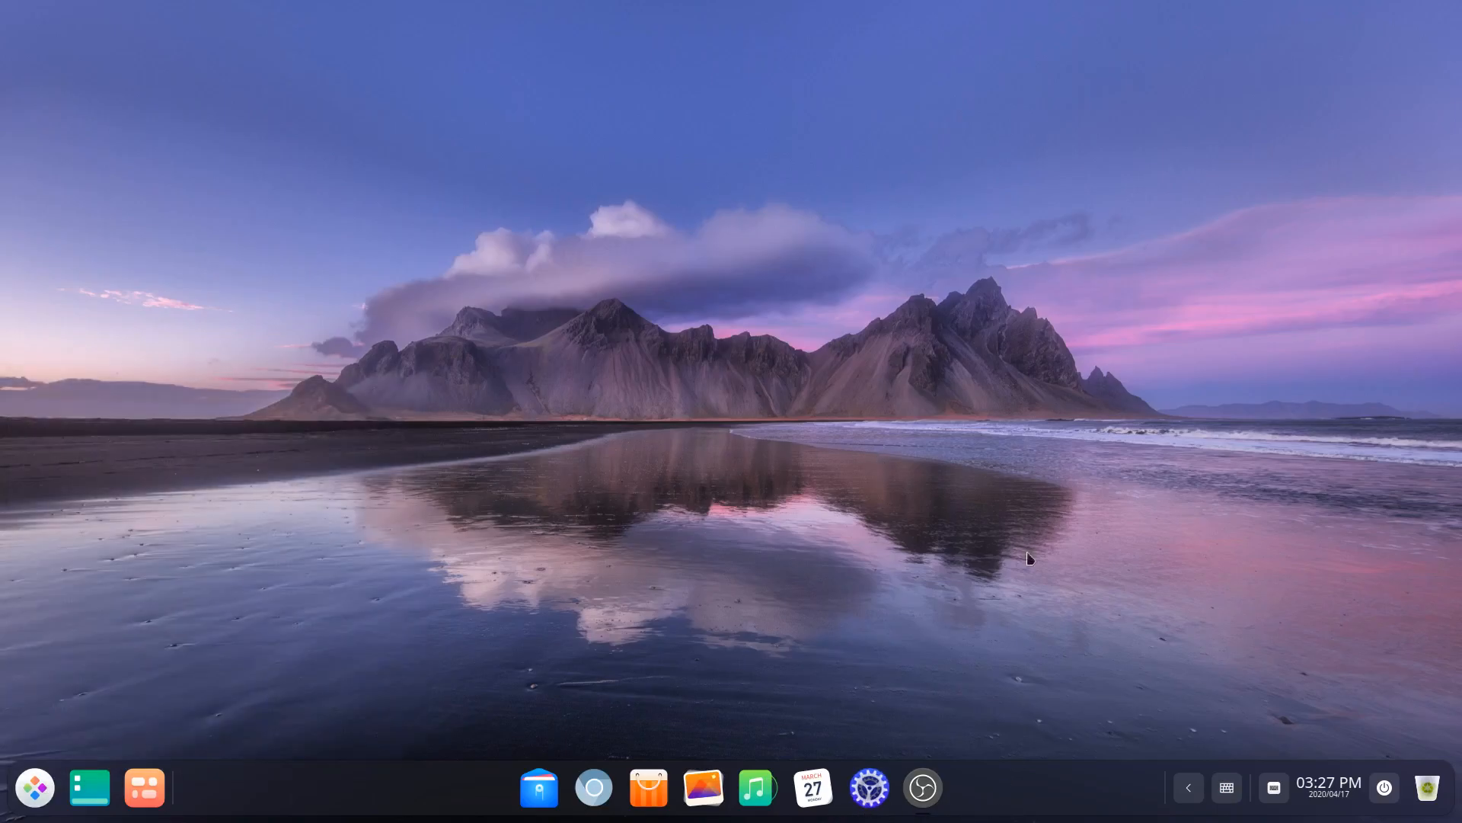
click(866, 786)
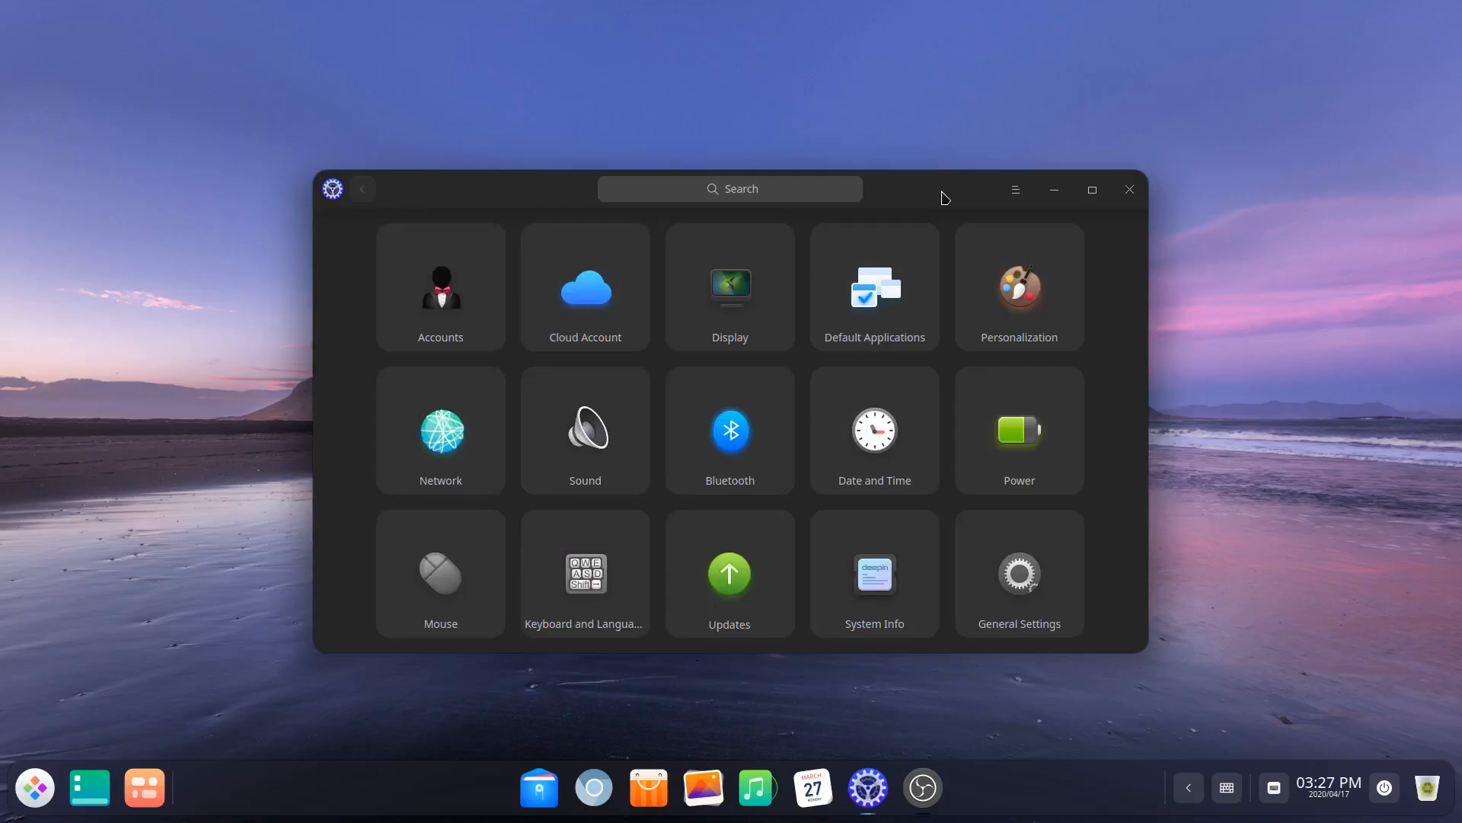
mouse_move(1144, 195)
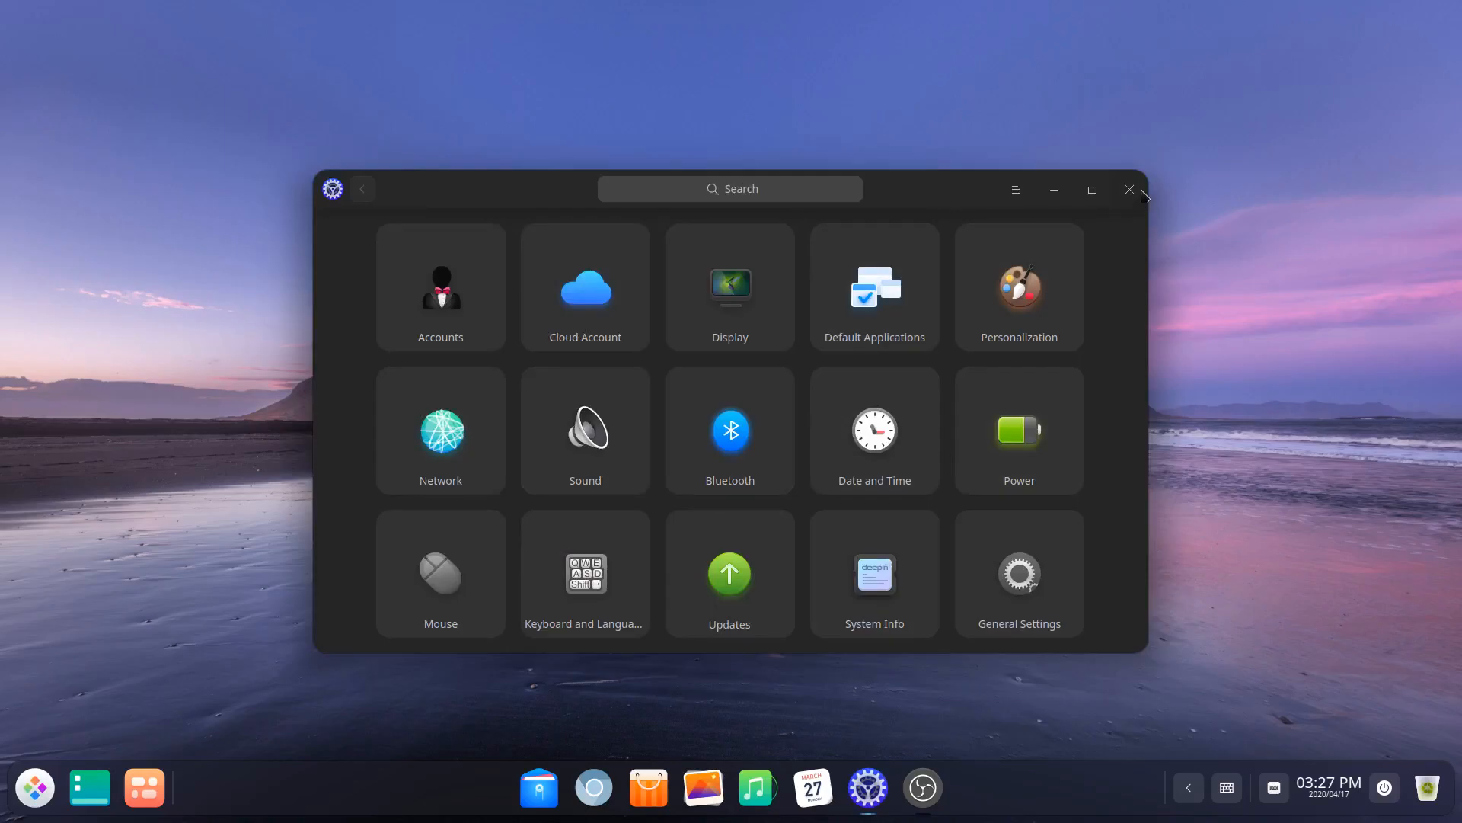
click(1129, 189)
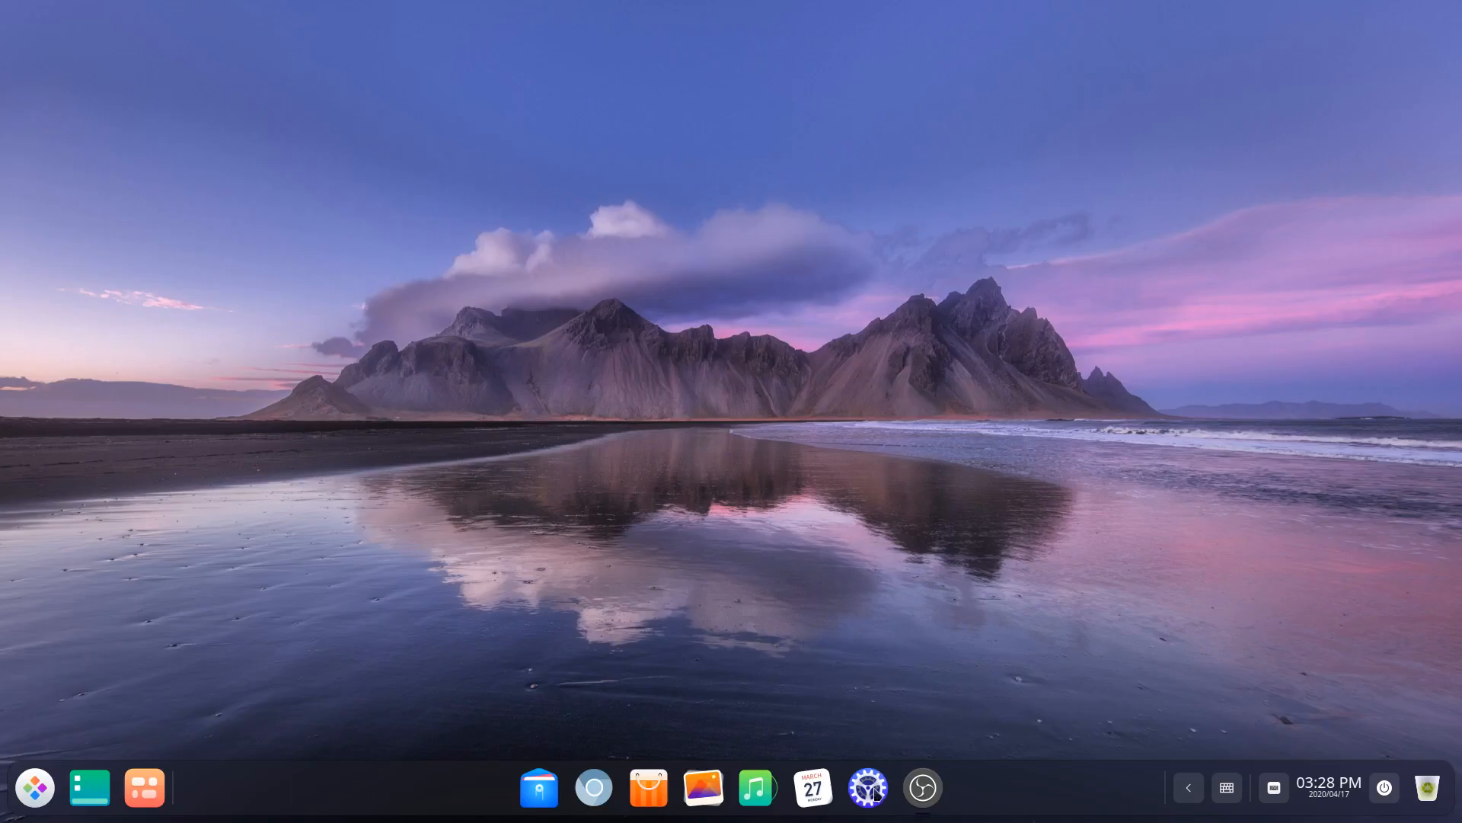
- Reopen System Settings to view the display scaling options, then close it
click(867, 786)
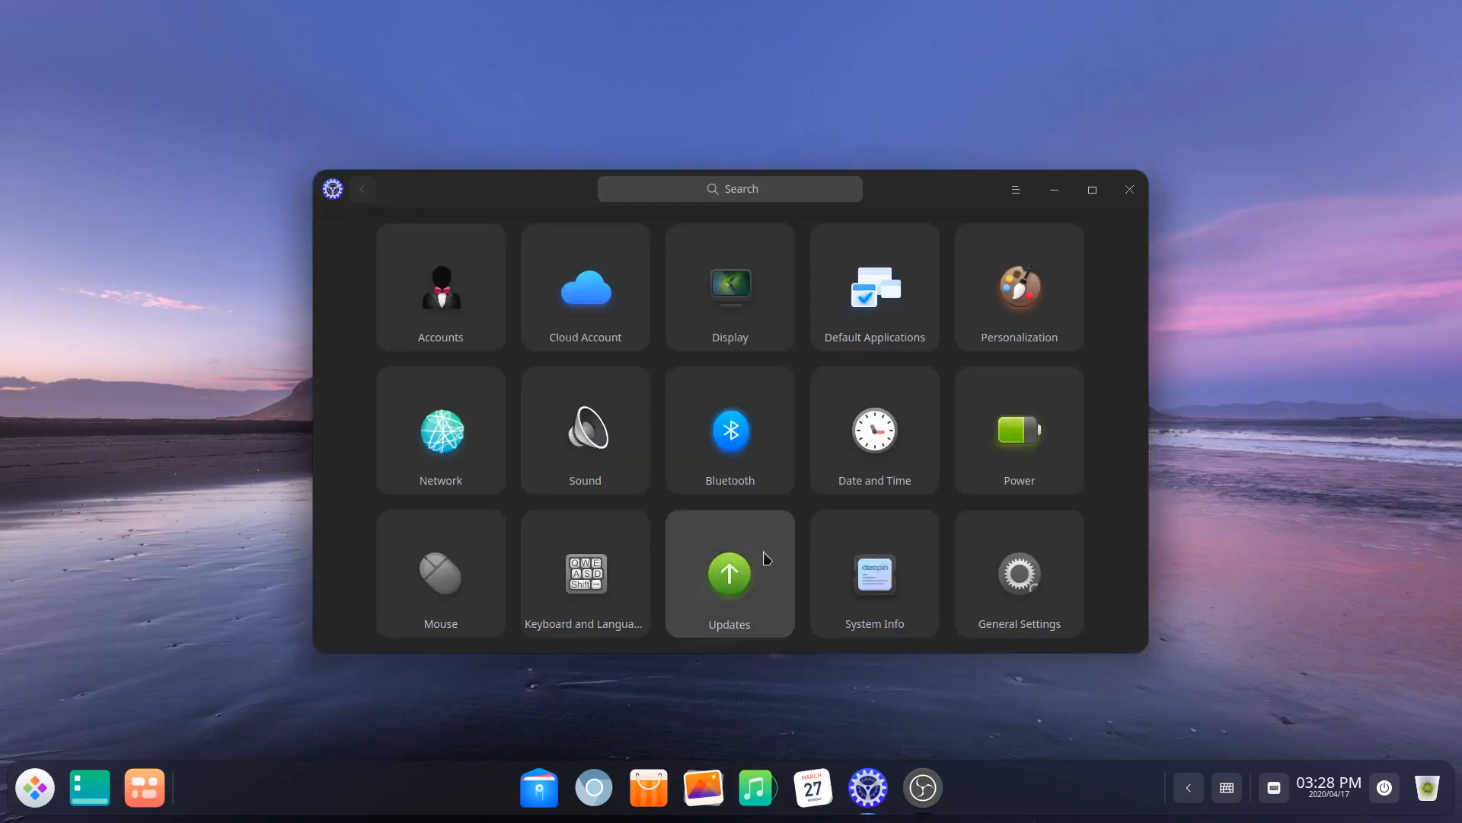
click(730, 286)
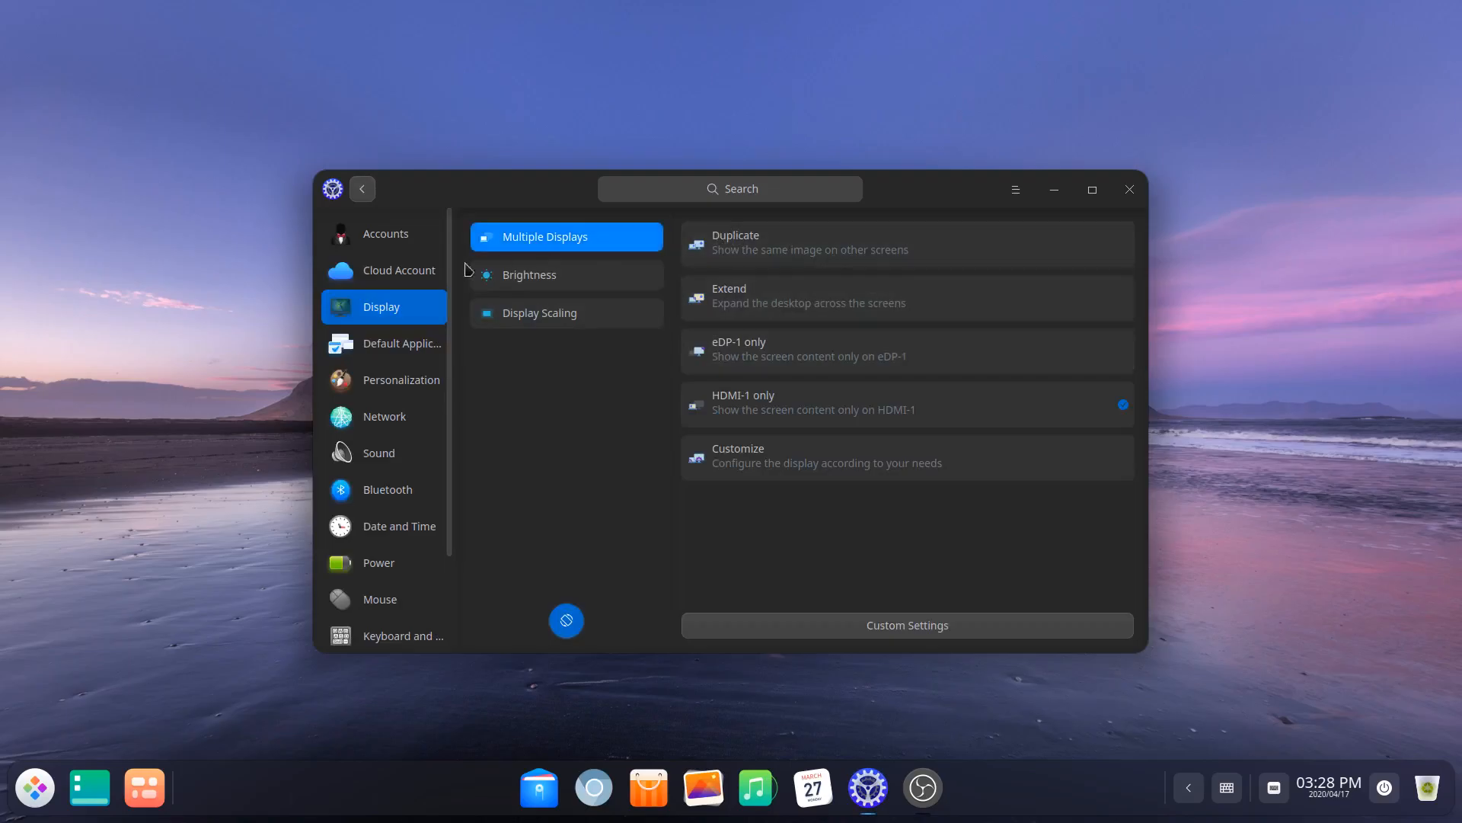
mouse_move(551, 403)
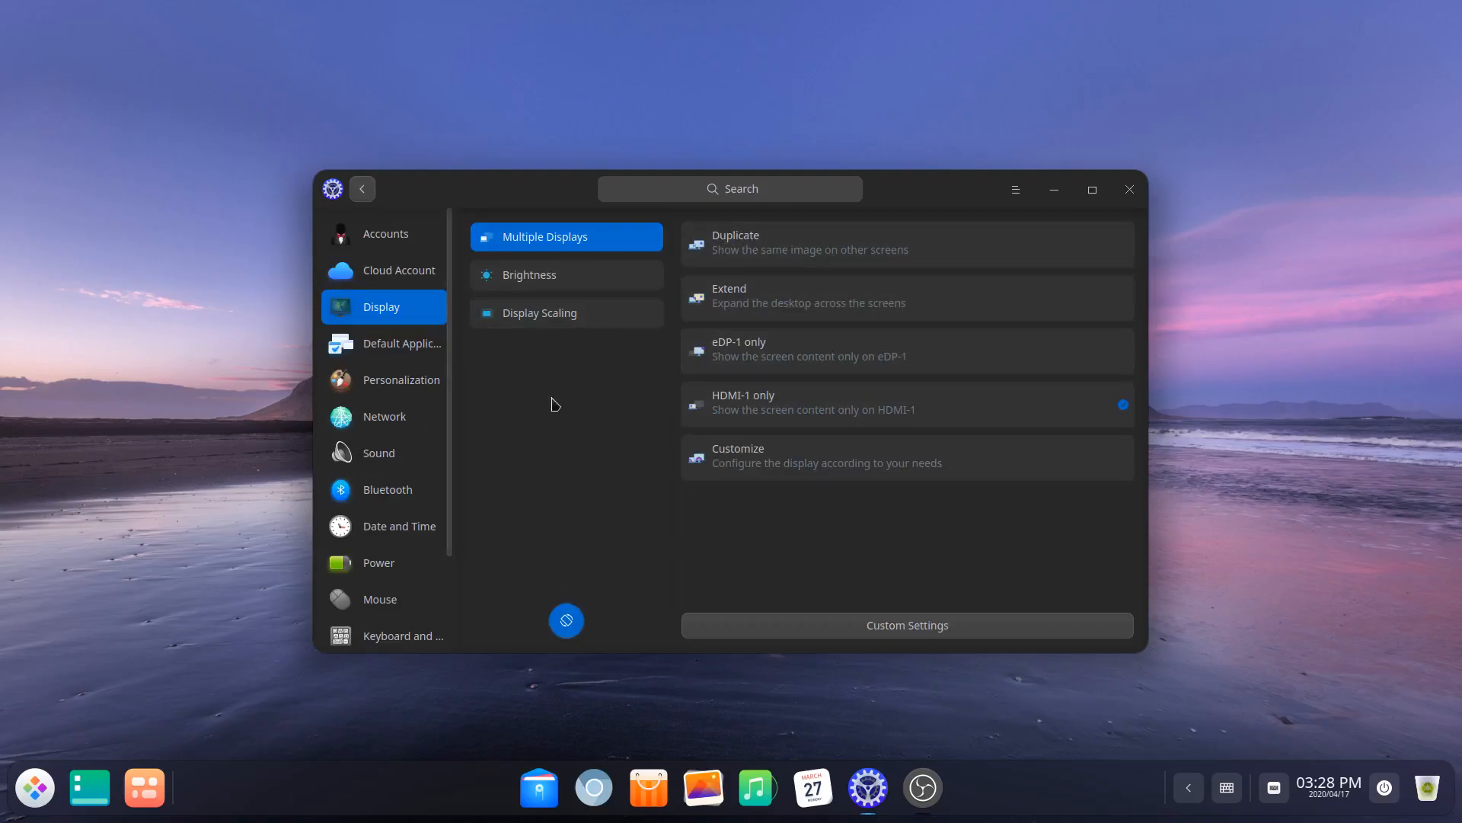
click(539, 313)
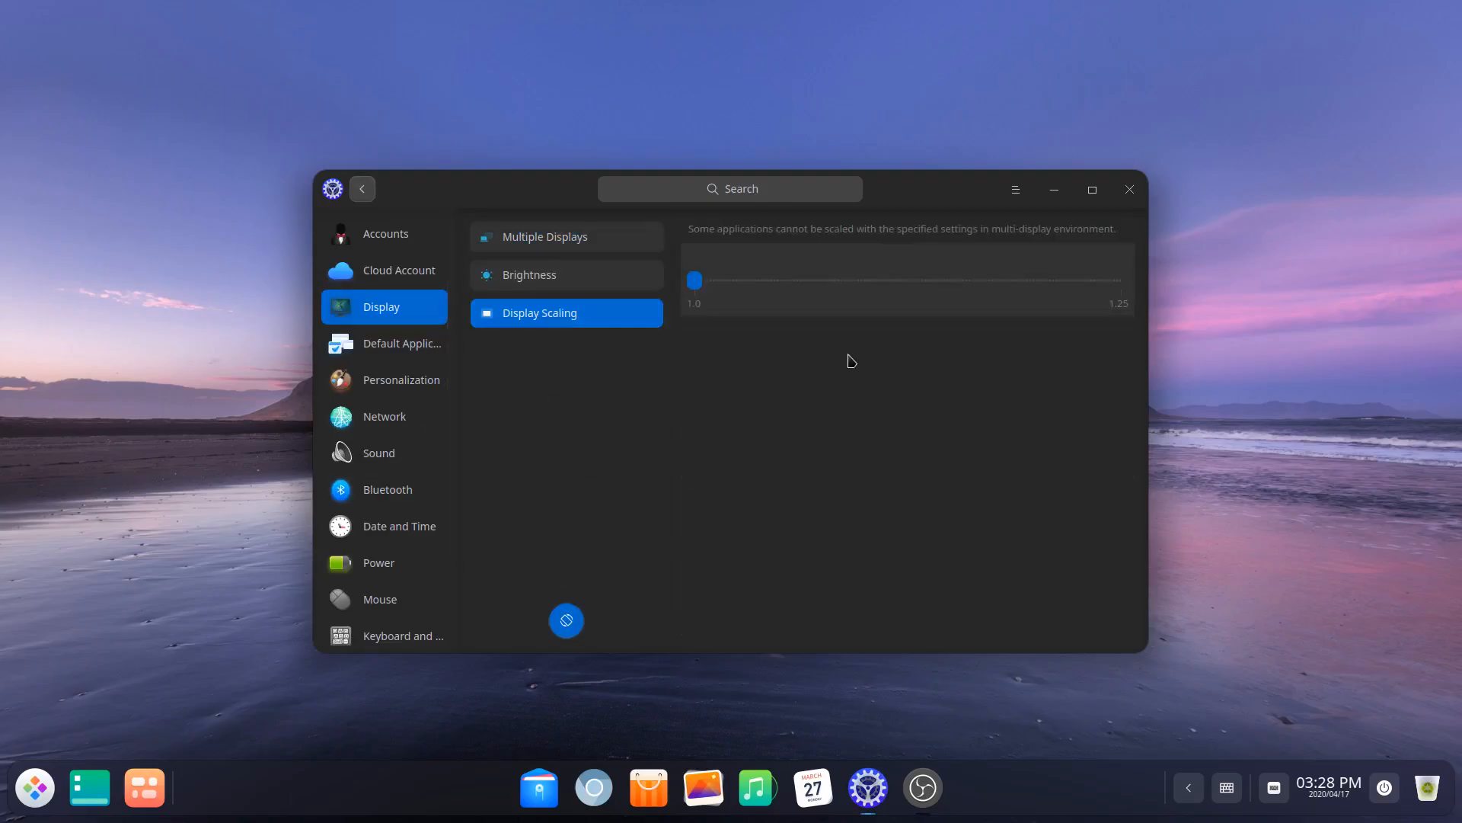
mouse_move(956, 383)
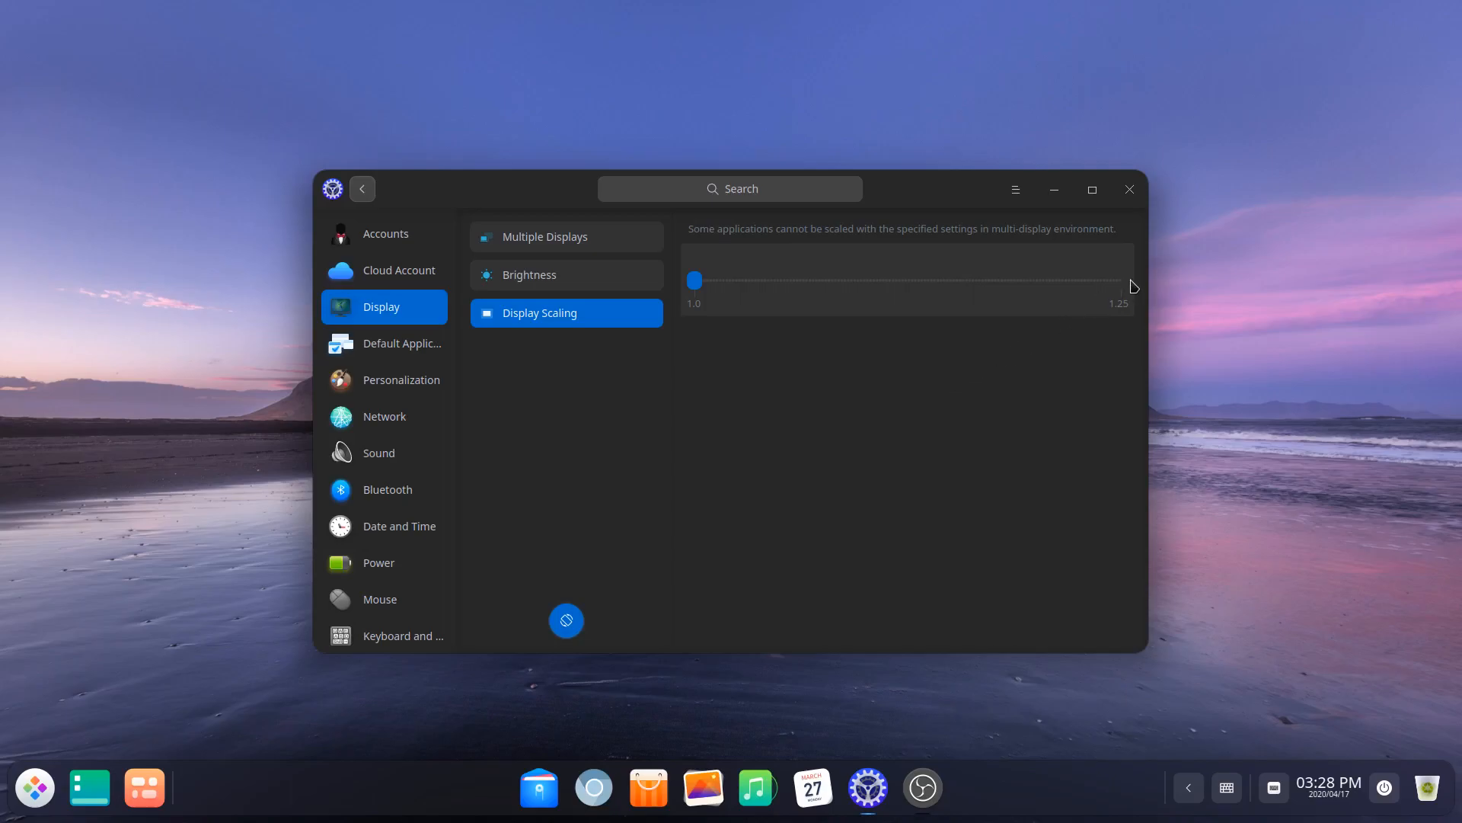
mouse_move(826, 458)
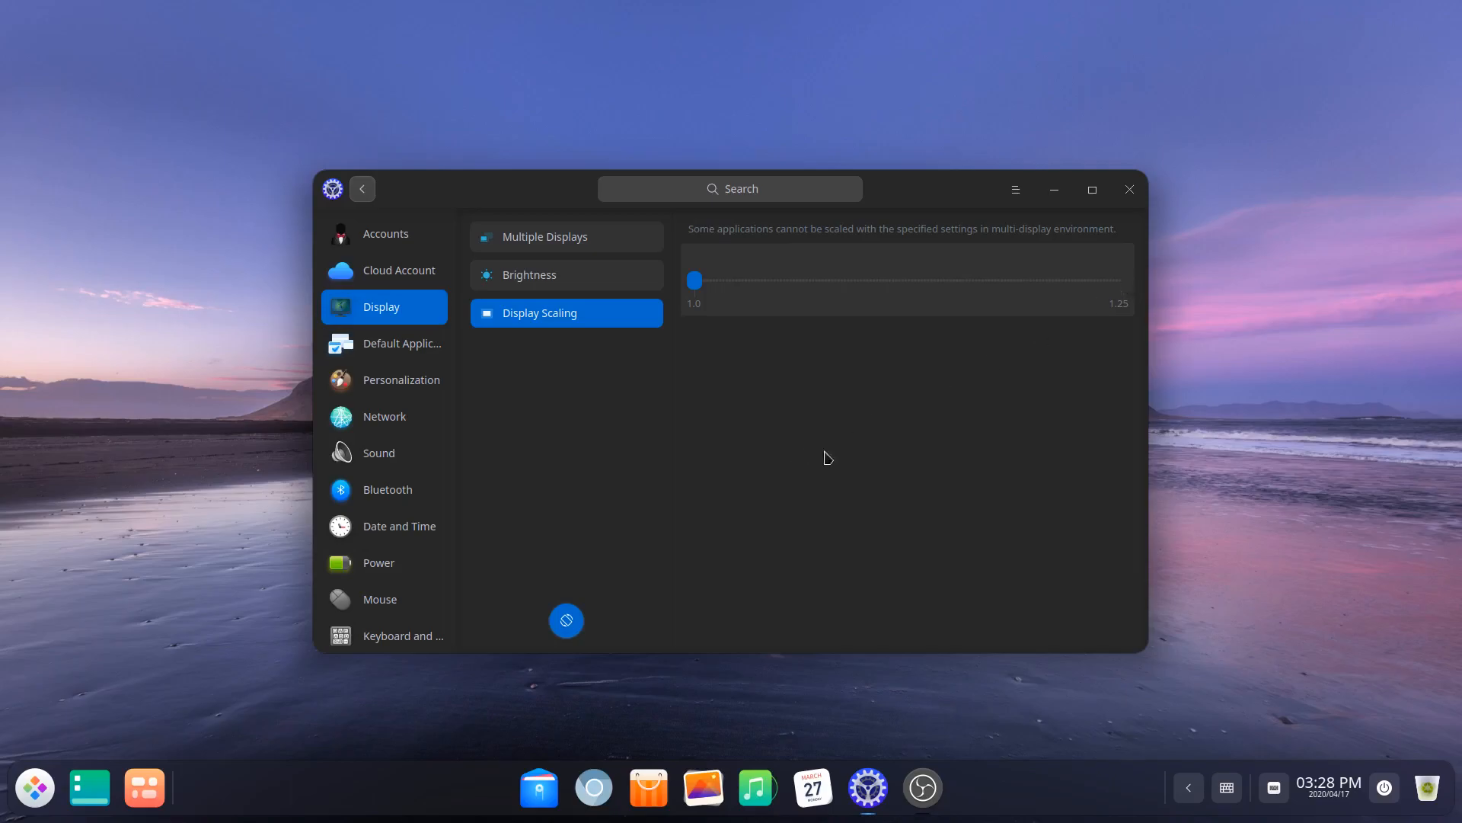
mouse_move(818, 483)
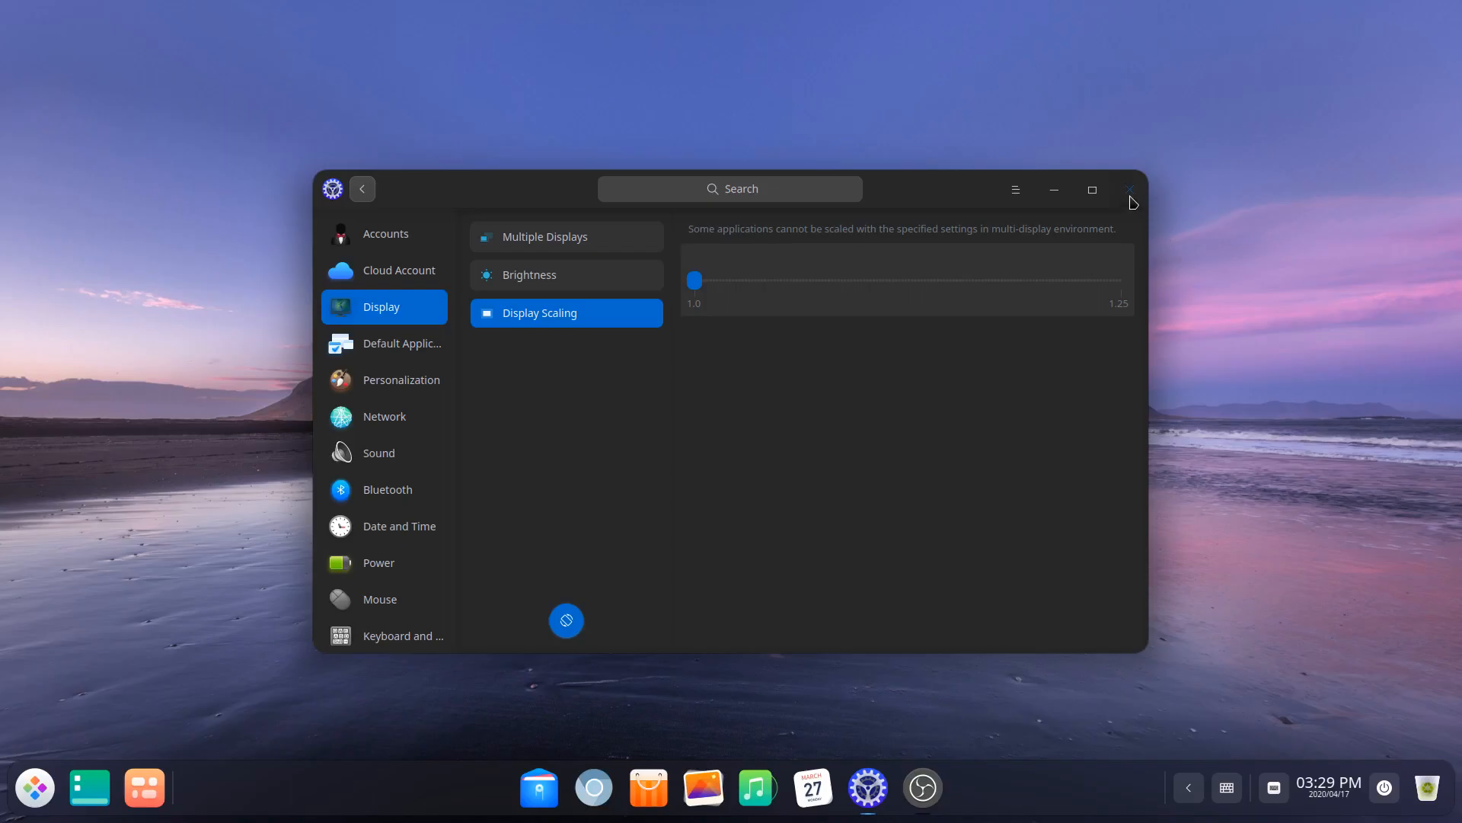
click(1130, 190)
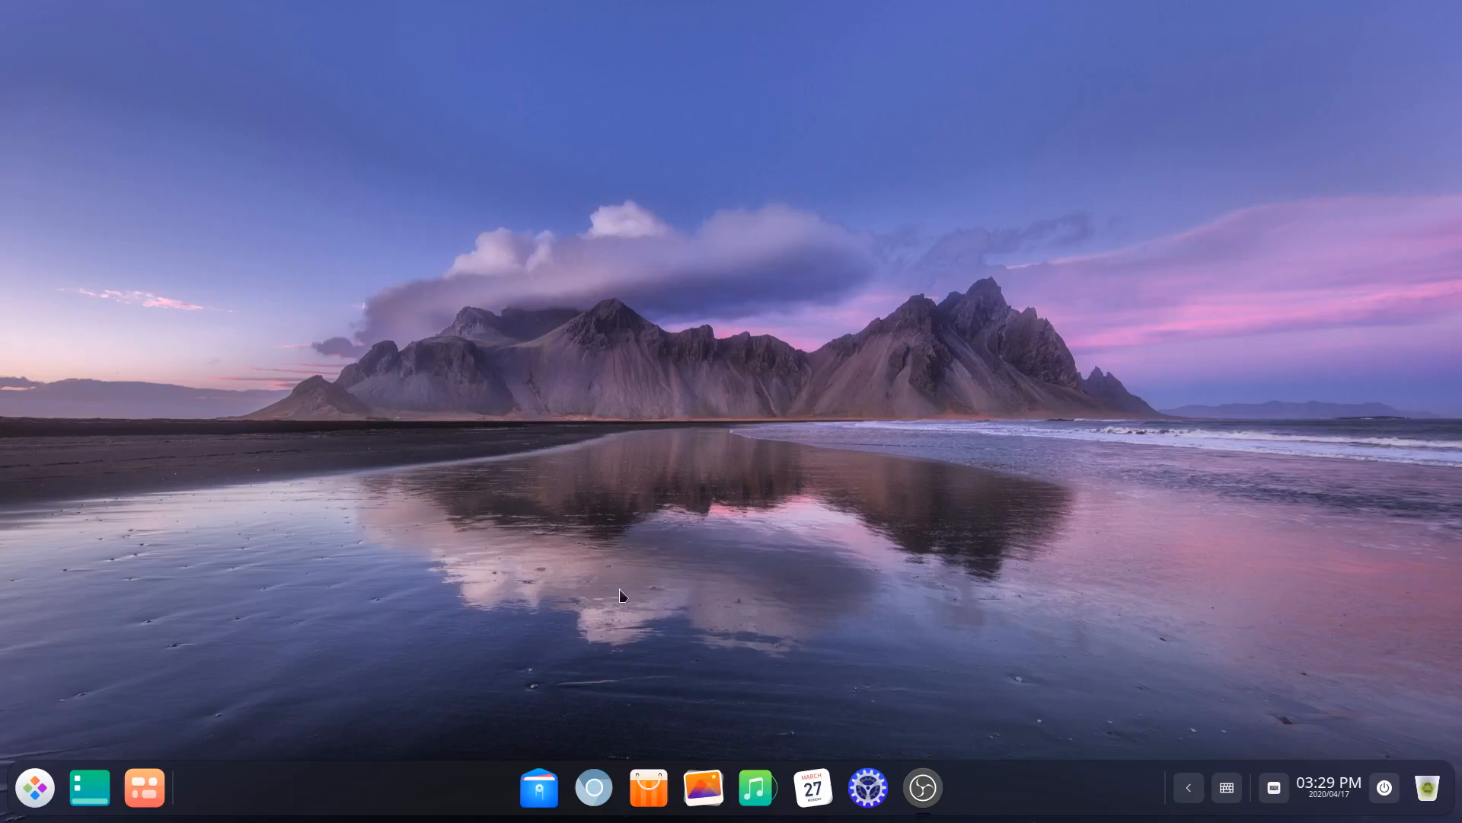
mouse_move(687, 607)
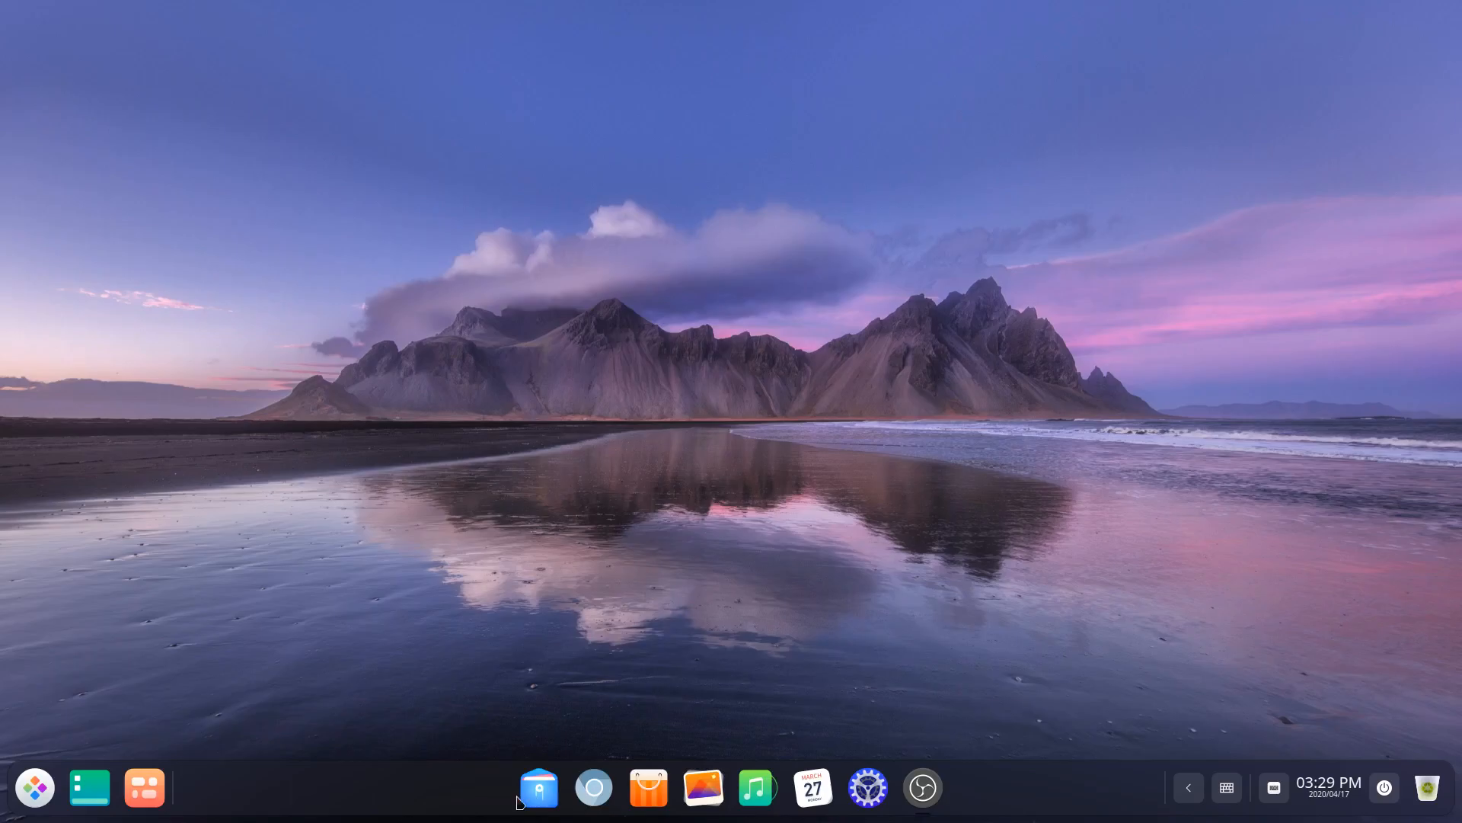
- Open the Videos folder in File Manager and select the intro video file
click(536, 787)
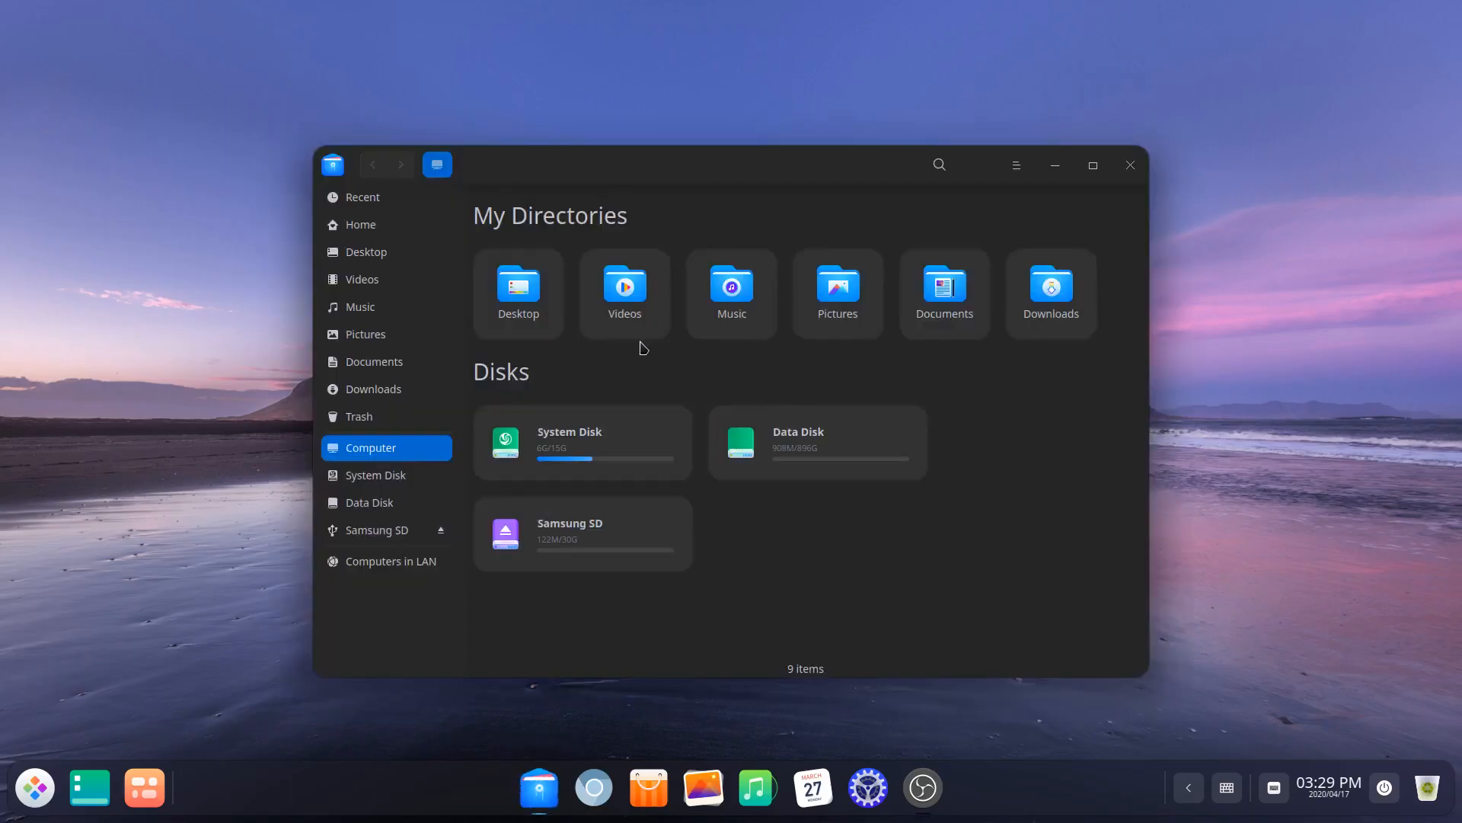
click(624, 291)
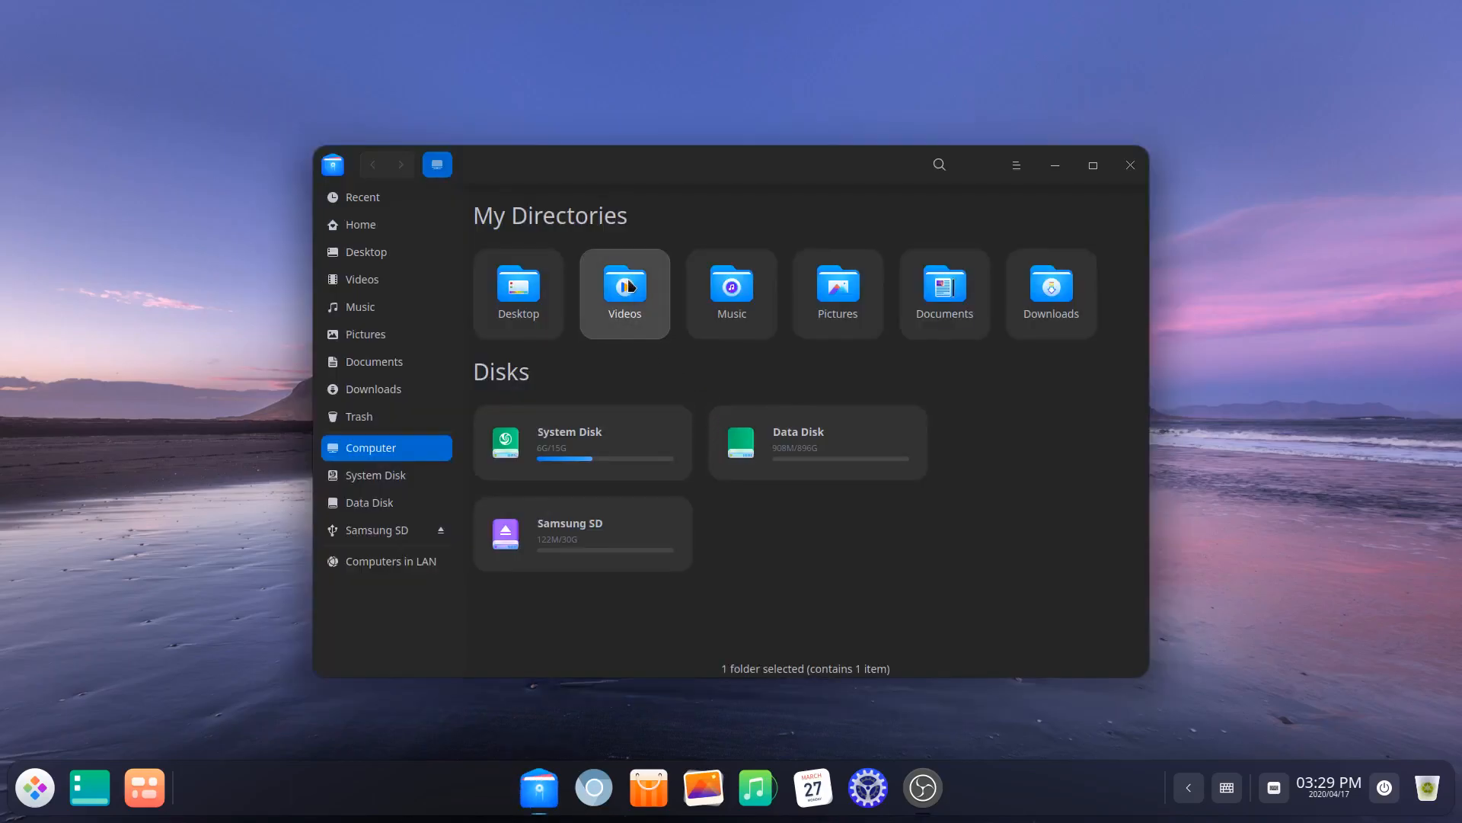
double_click(624, 284)
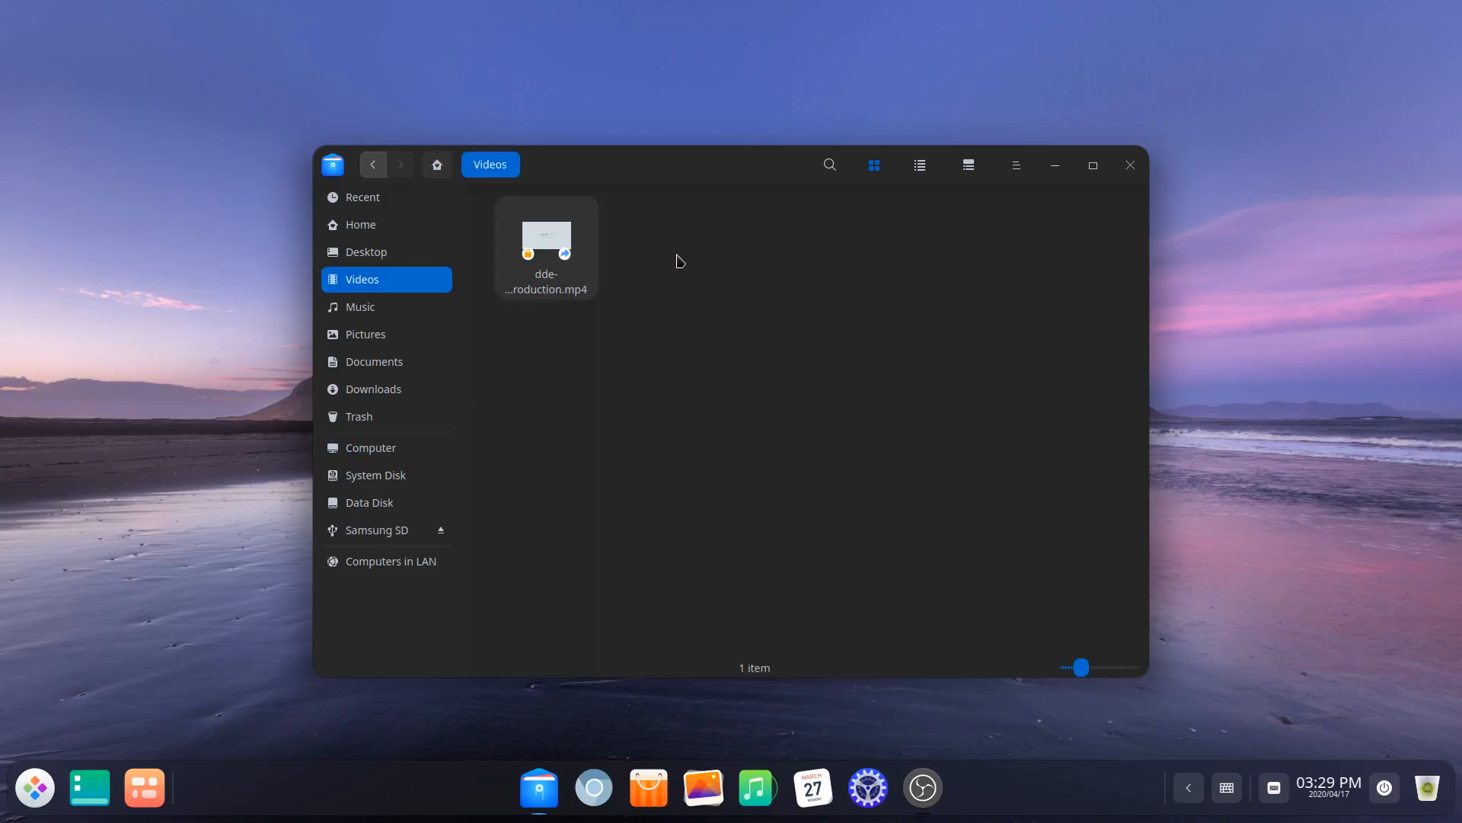
mouse_move(566, 240)
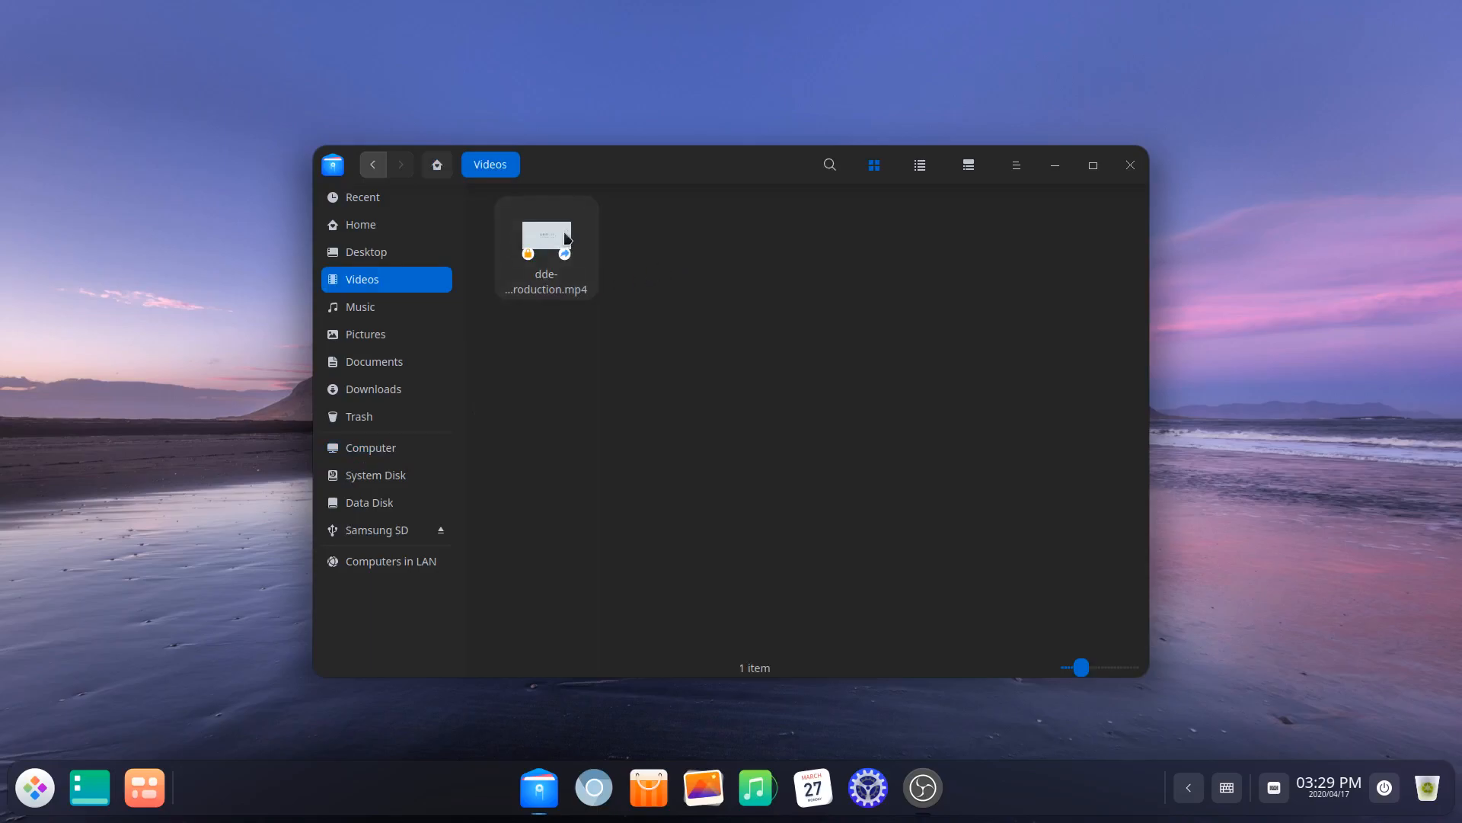
click(546, 241)
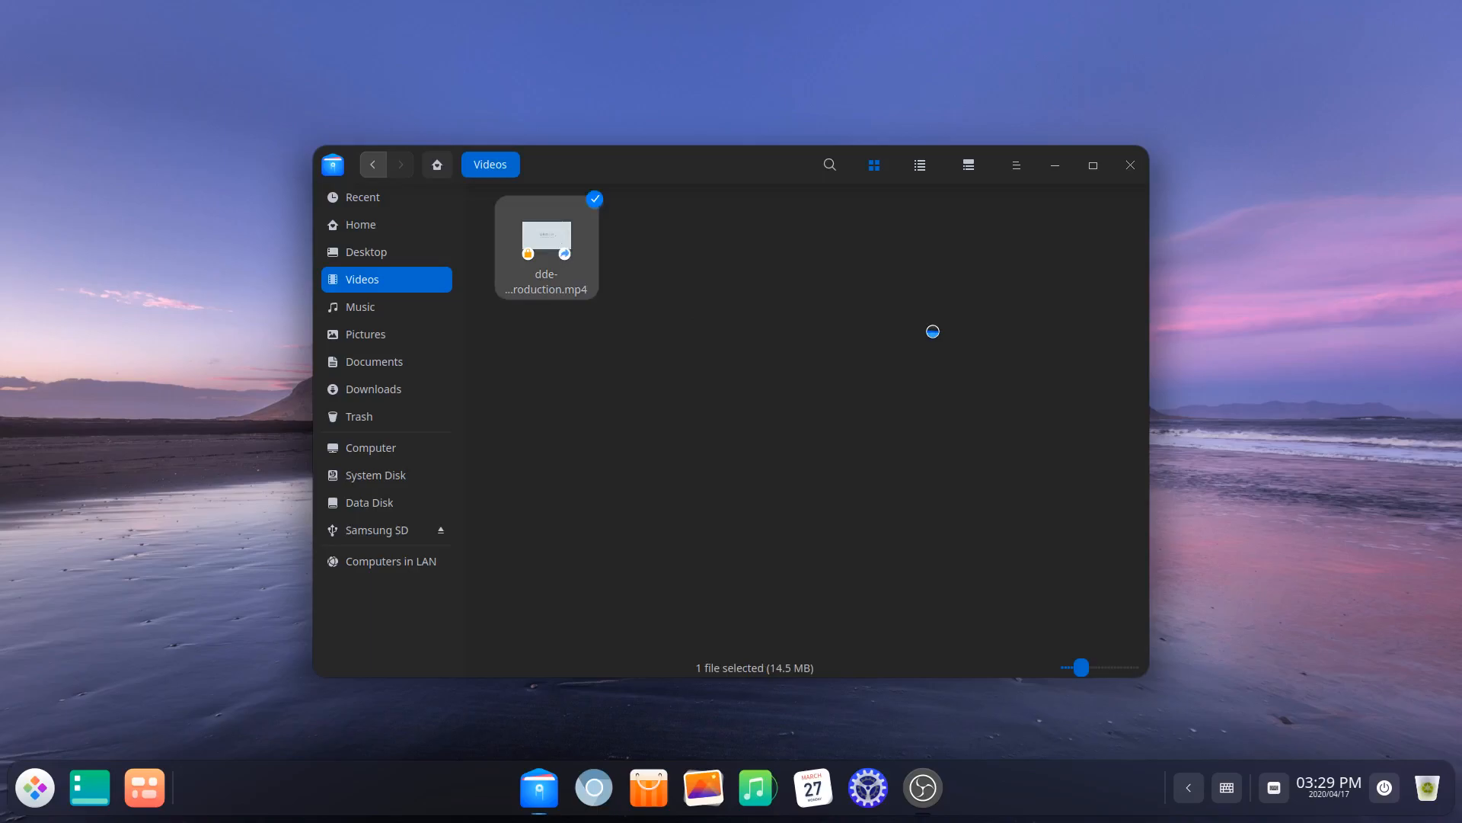
- Play the intro video demo.mp4 in Deepin Movie with the volume lowered to 20%
double_click(546, 242)
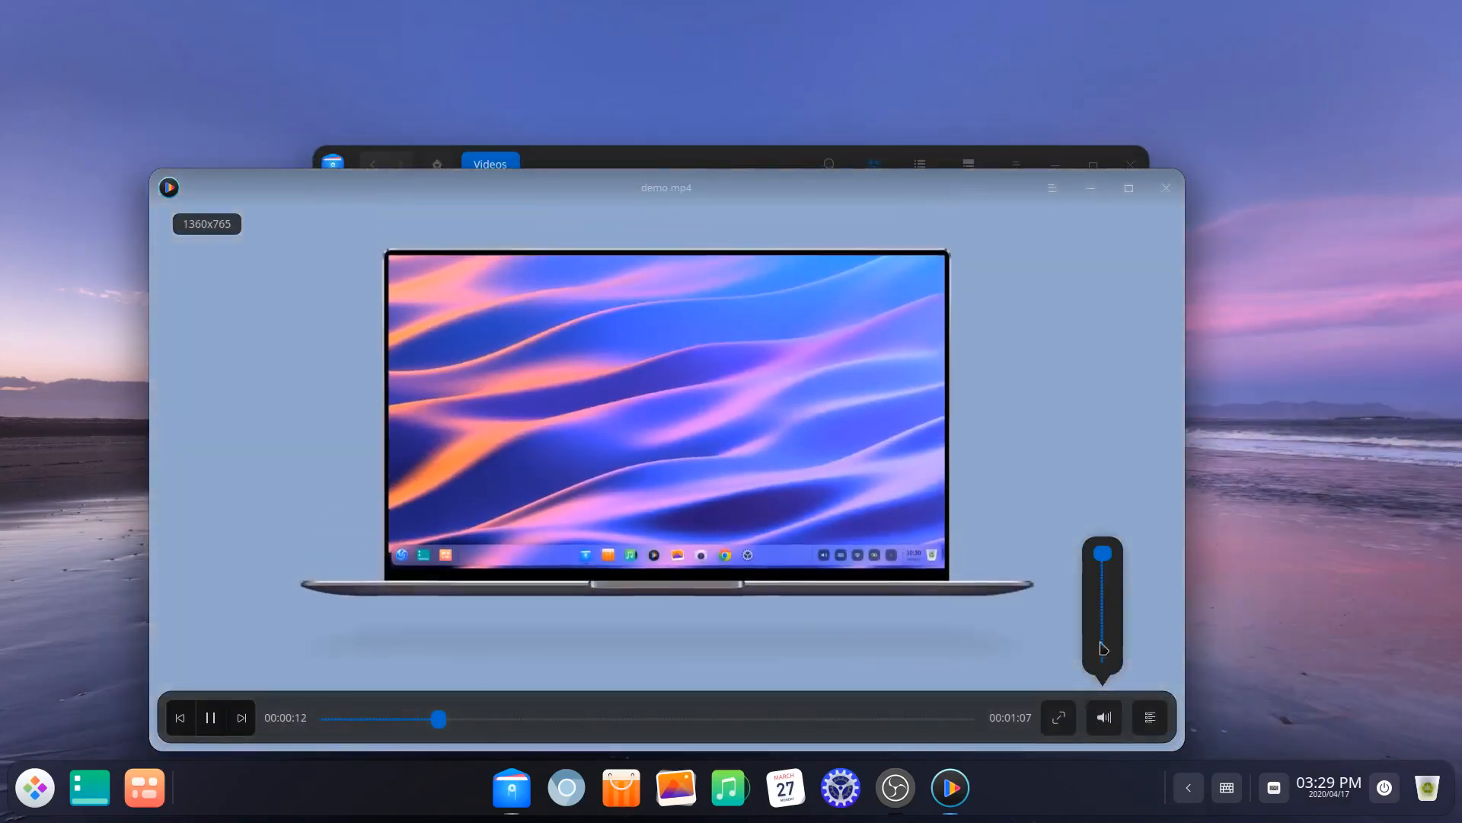
drag(1101, 554, 1101, 639)
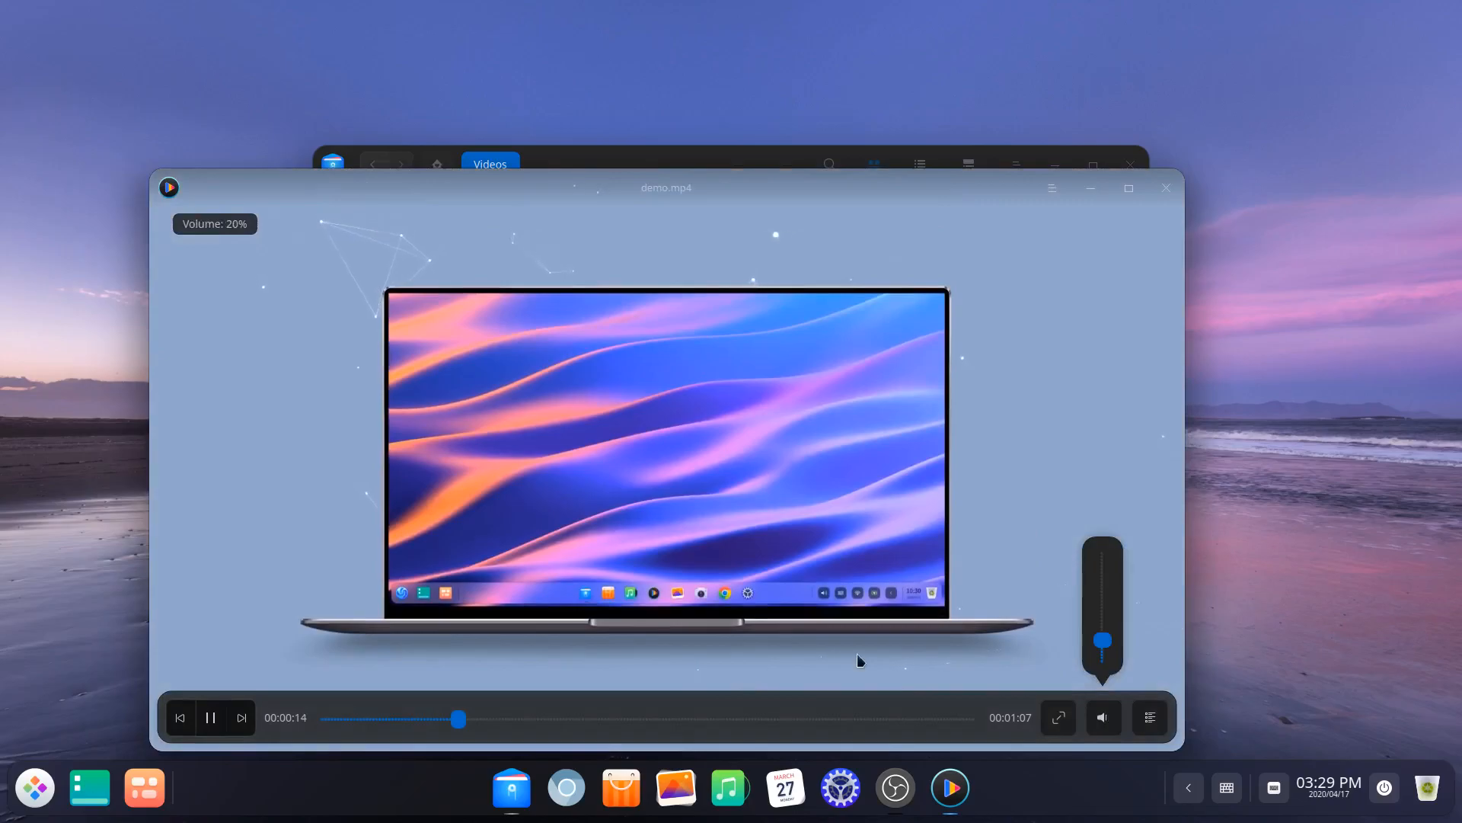